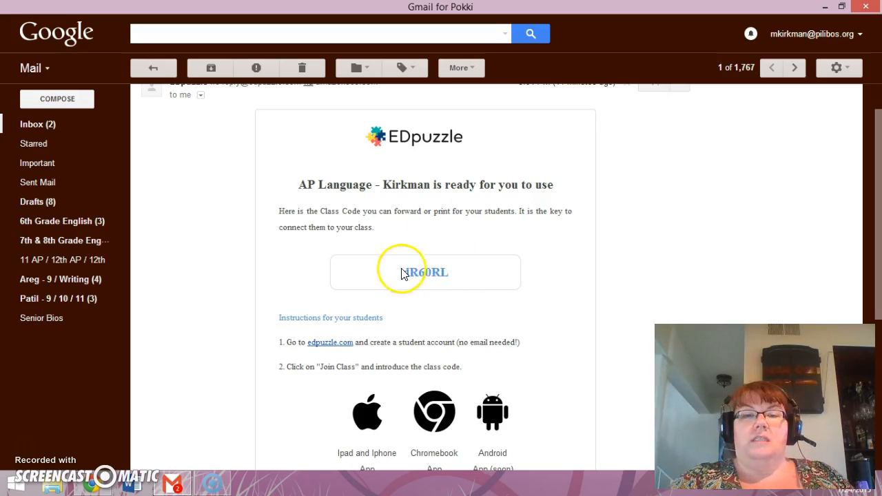
mouse_move(438, 300)
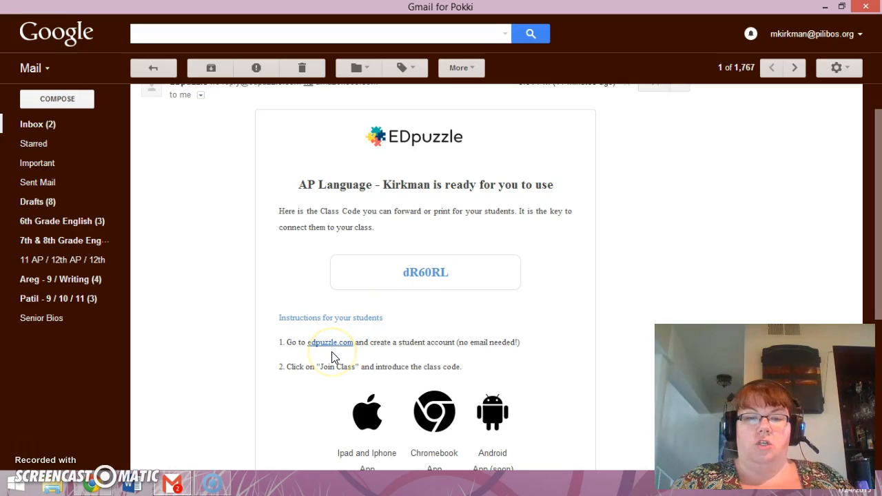
Step: Scroll edpuzzle.com and choose "I'm a new student" to open the student sign-up form
scroll(down, 3)
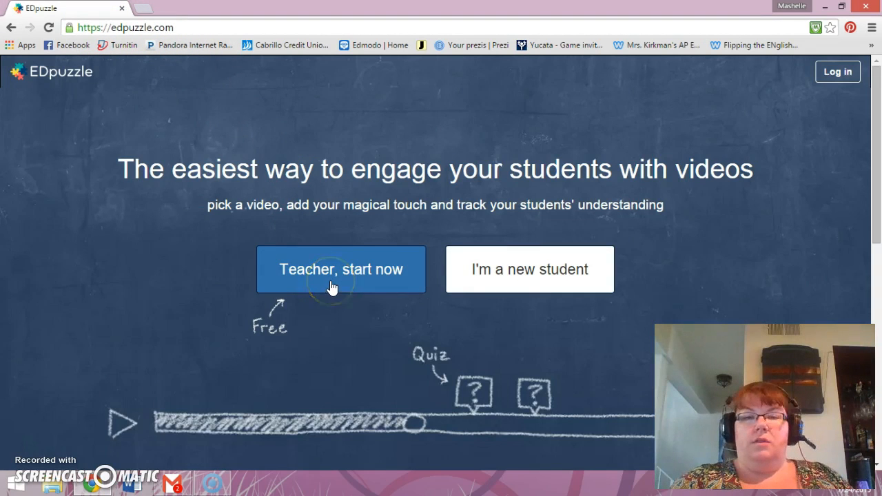
mouse_move(531, 268)
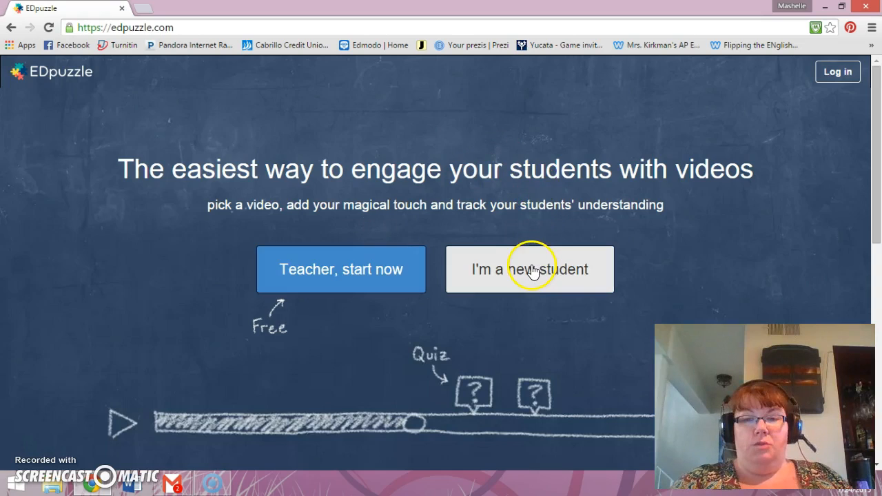
click(529, 269)
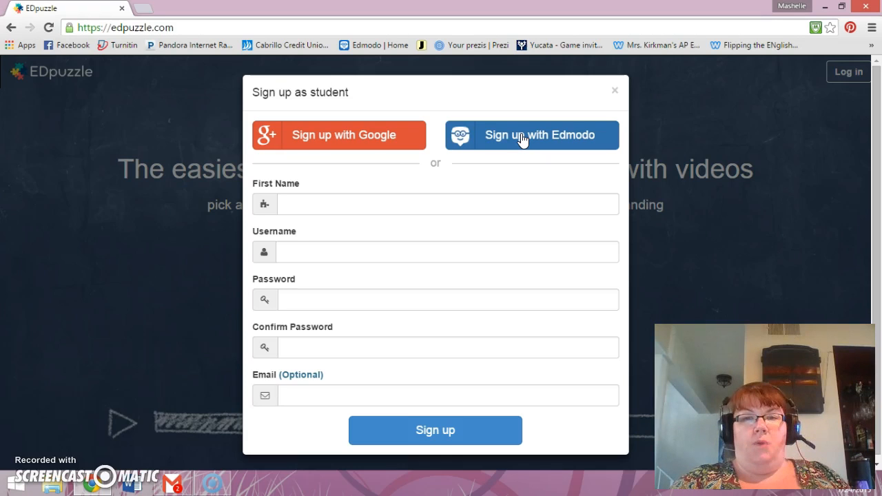
Step: Choose Sign up with Edmodo and log in with the student's Edmodo username and password
click(532, 134)
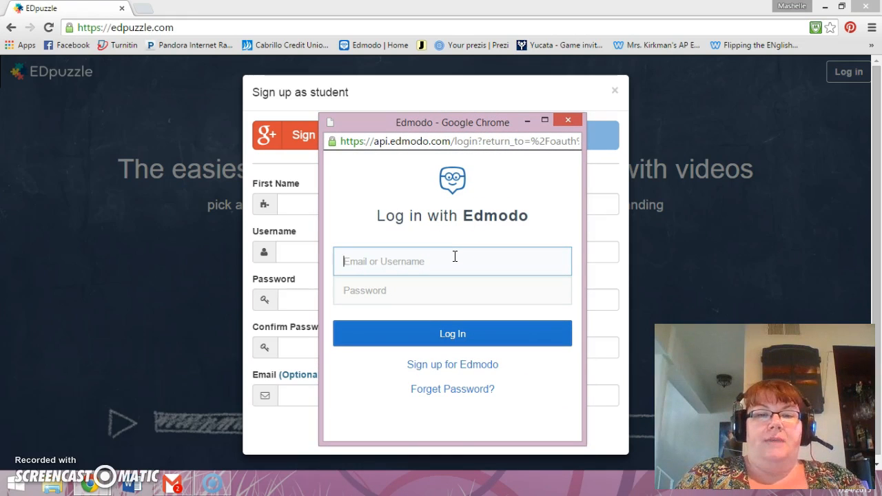
text(shellydyas)
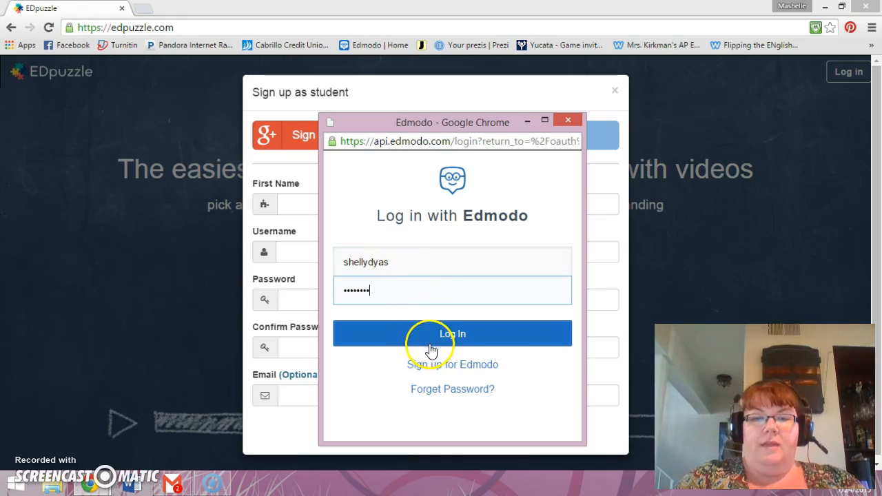
click(452, 334)
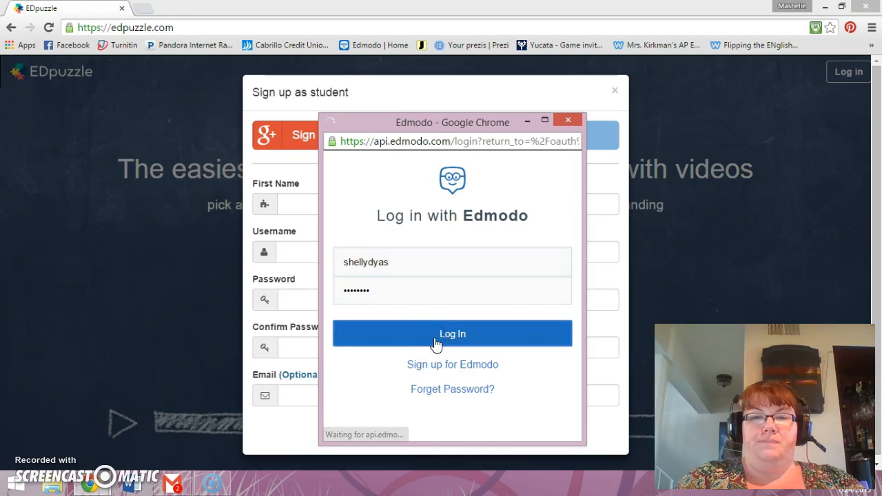
click(452, 333)
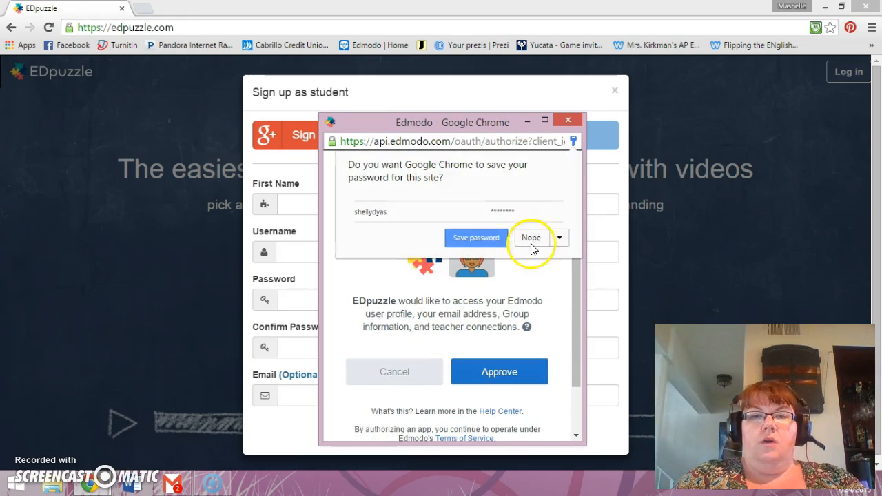
Step: Decline Chrome's password saving and approve EDpuzzle's access to the Edmodo profile
click(530, 237)
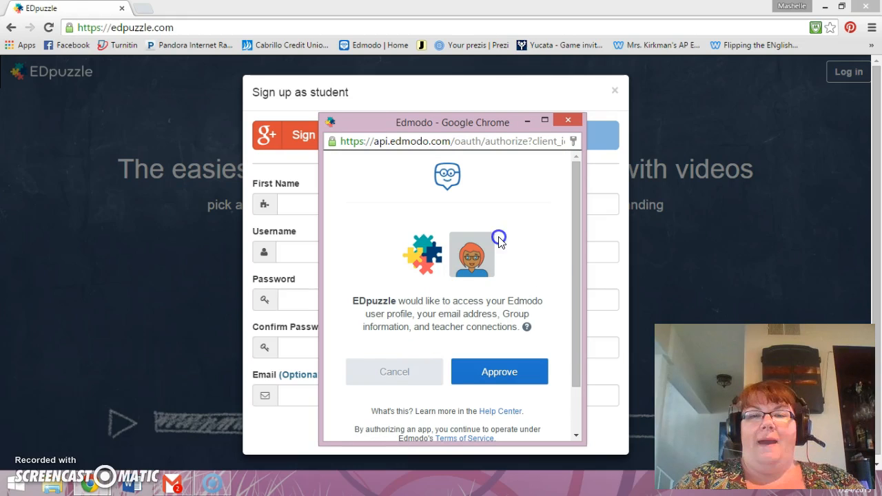
mouse_move(535, 226)
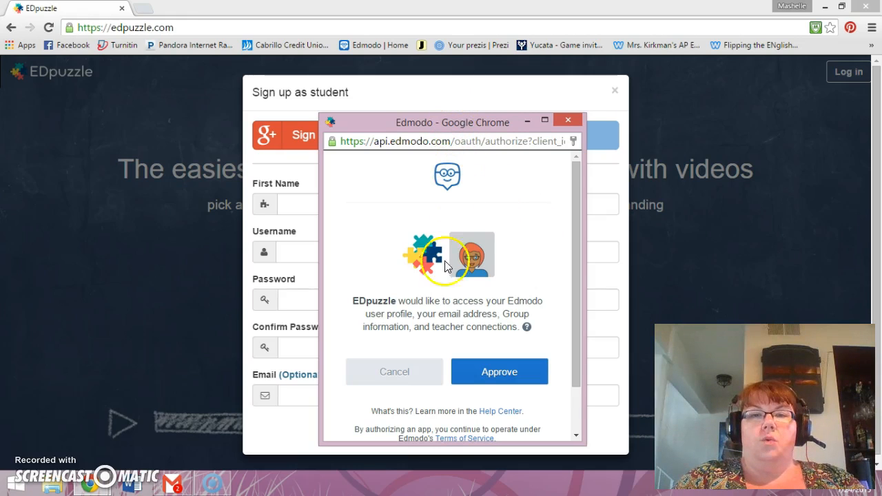
mouse_move(456, 303)
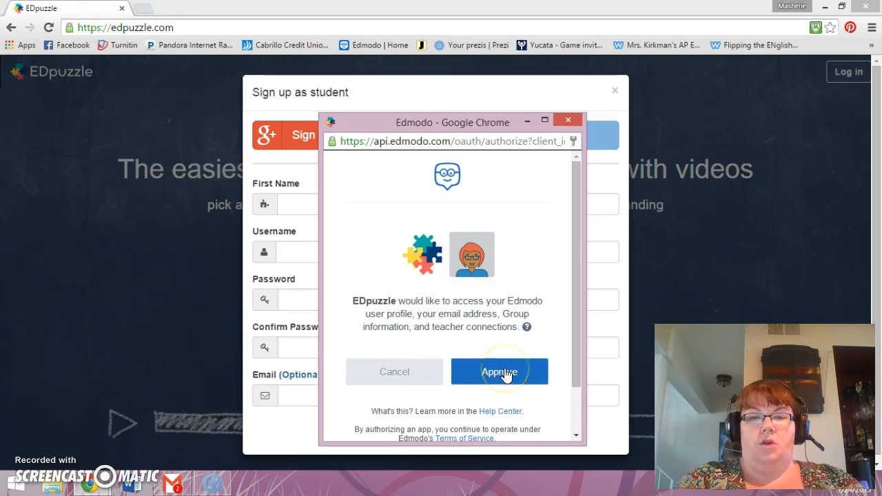
click(499, 372)
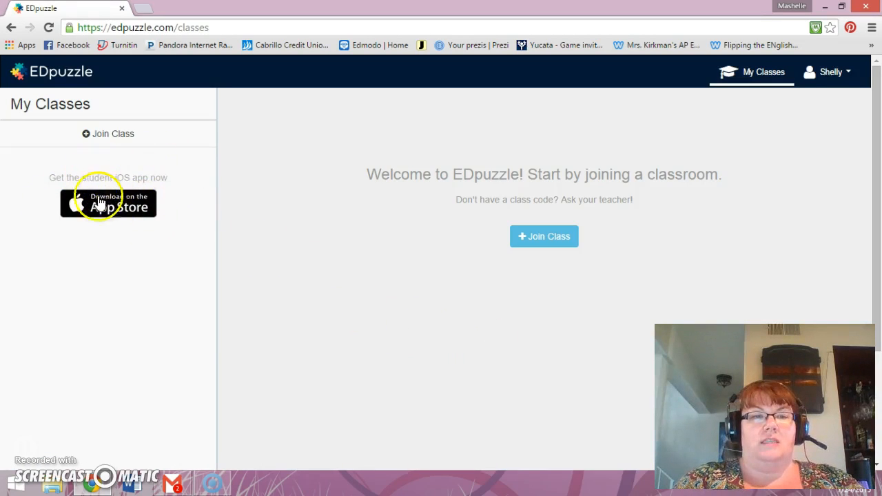
mouse_move(122, 236)
text(d)
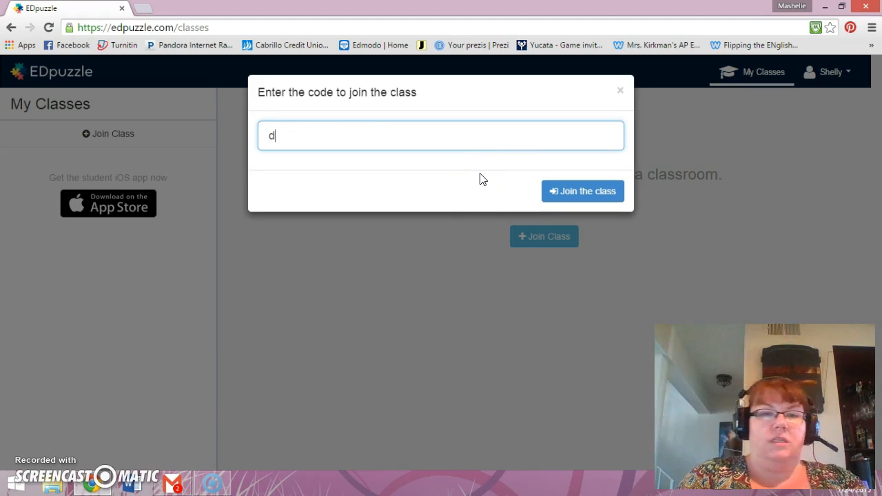
text(R)
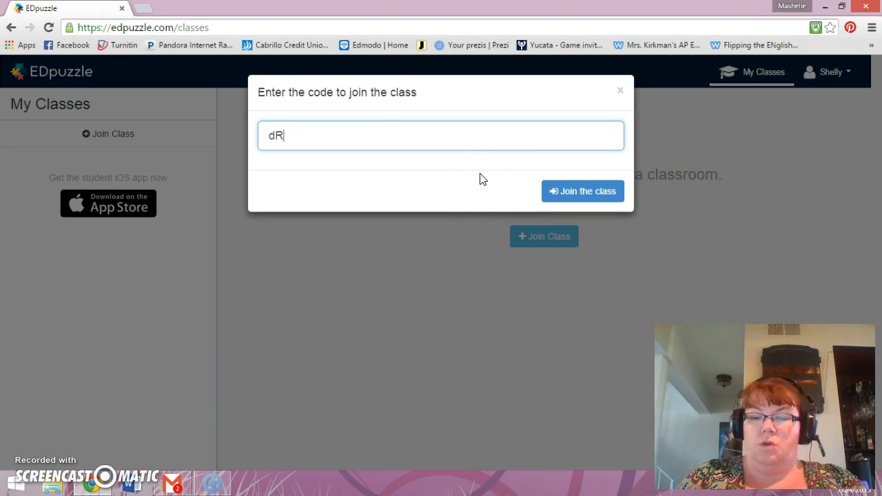
text(60RL)
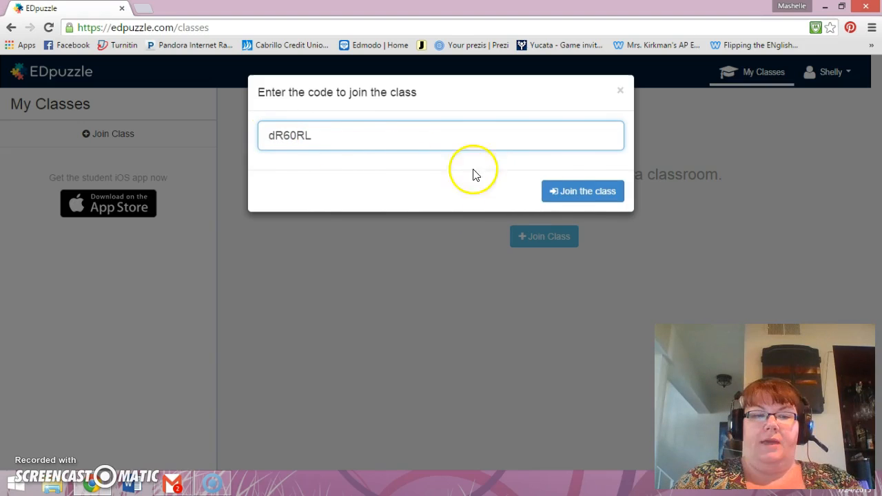
click(582, 191)
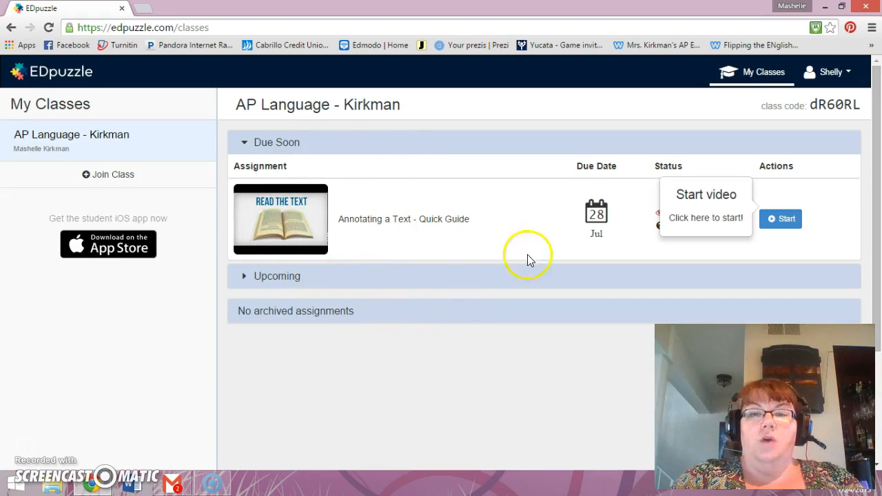
mouse_move(706, 227)
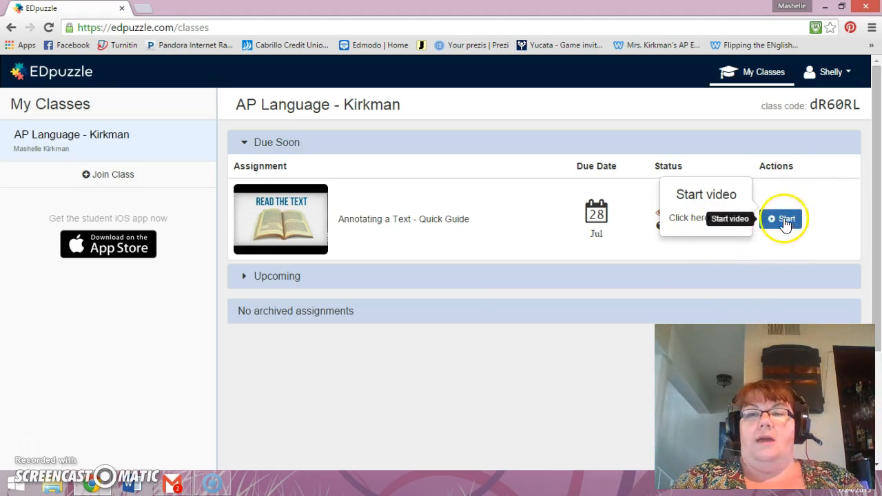
mouse_move(684, 305)
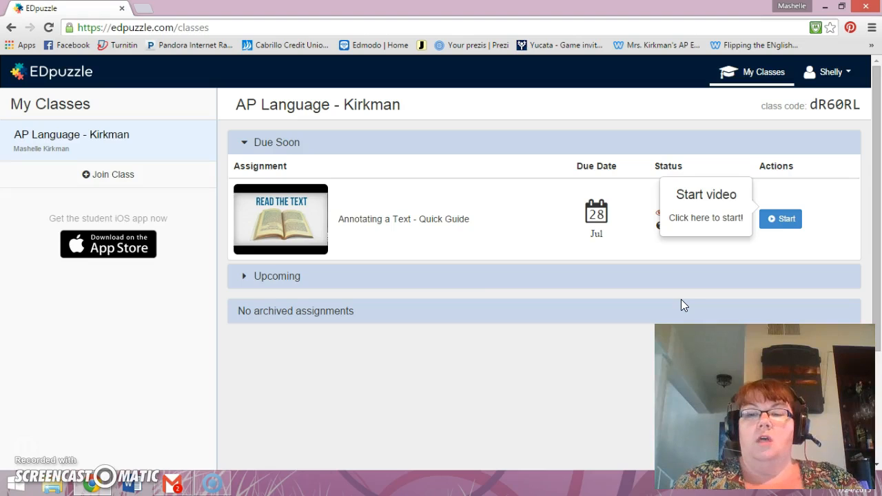
mouse_move(677, 305)
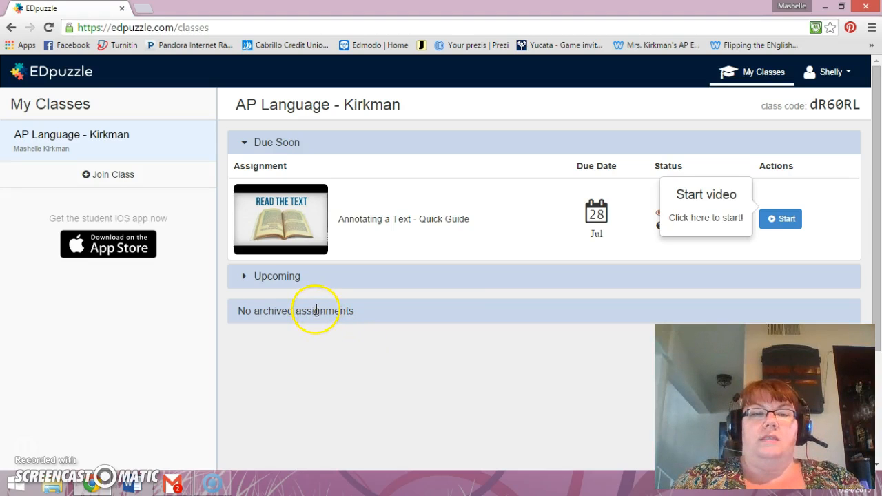
mouse_move(300, 337)
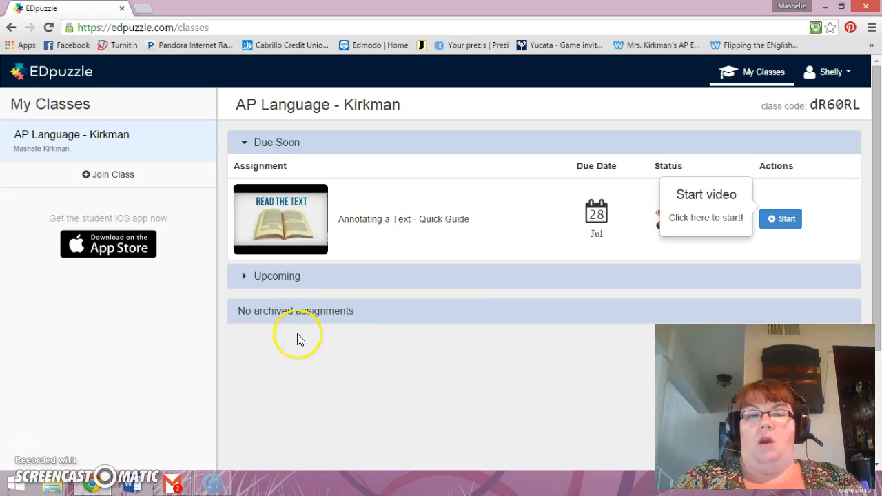
mouse_move(379, 292)
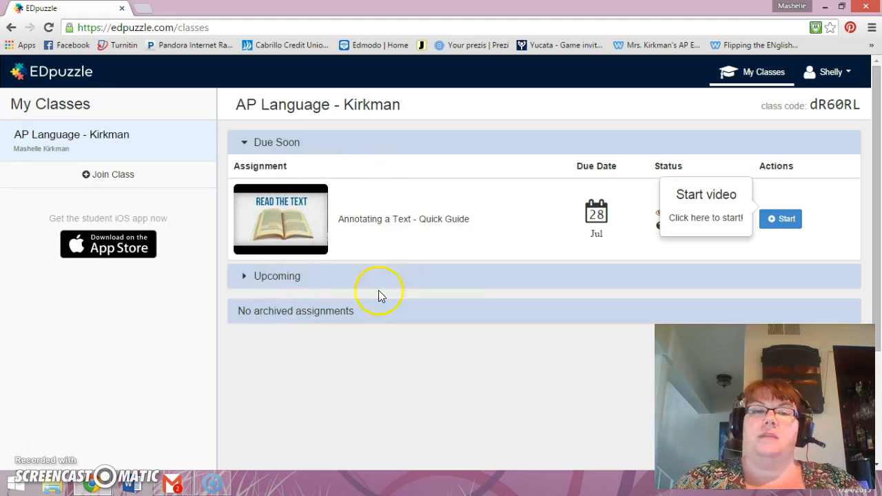
mouse_move(472, 219)
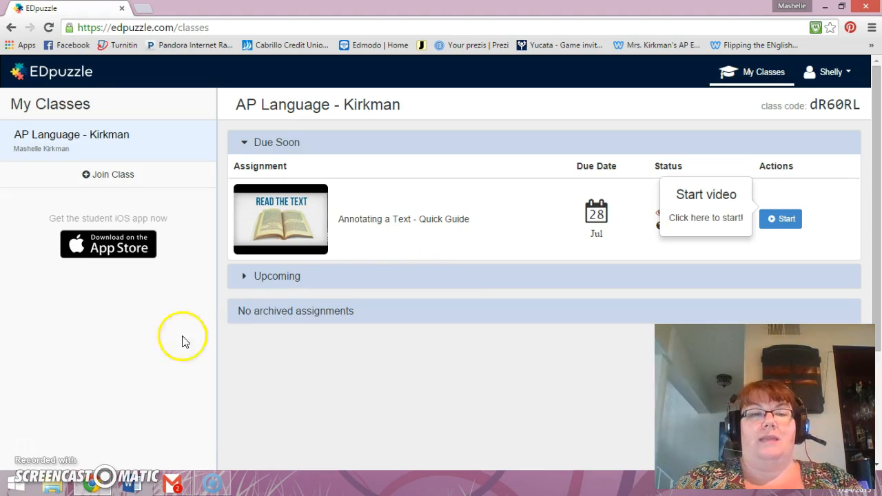
mouse_move(101, 401)
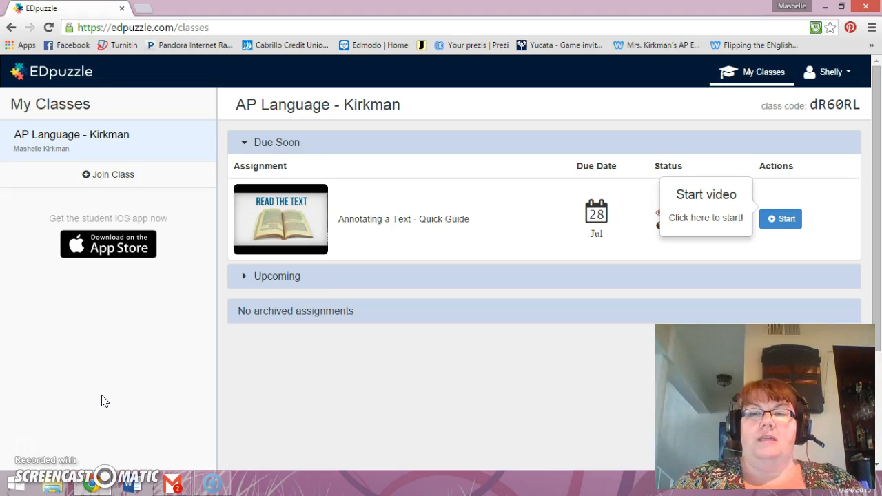
mouse_move(400, 164)
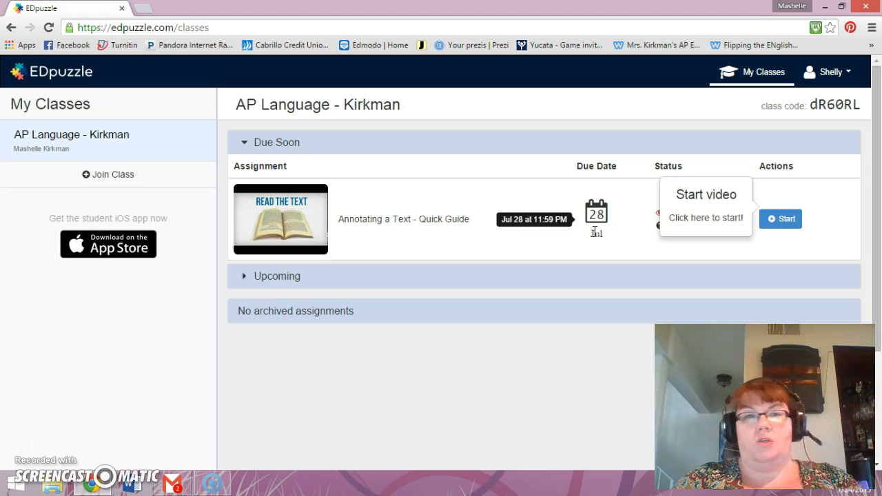
mouse_move(29, 439)
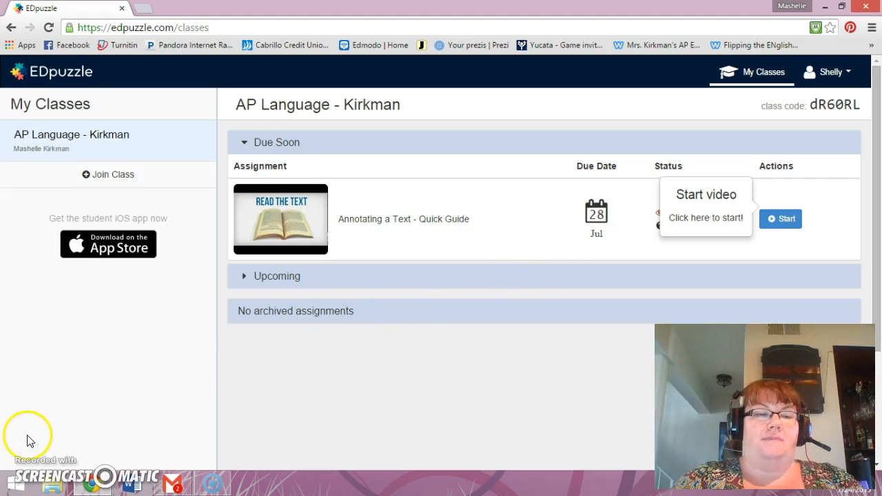